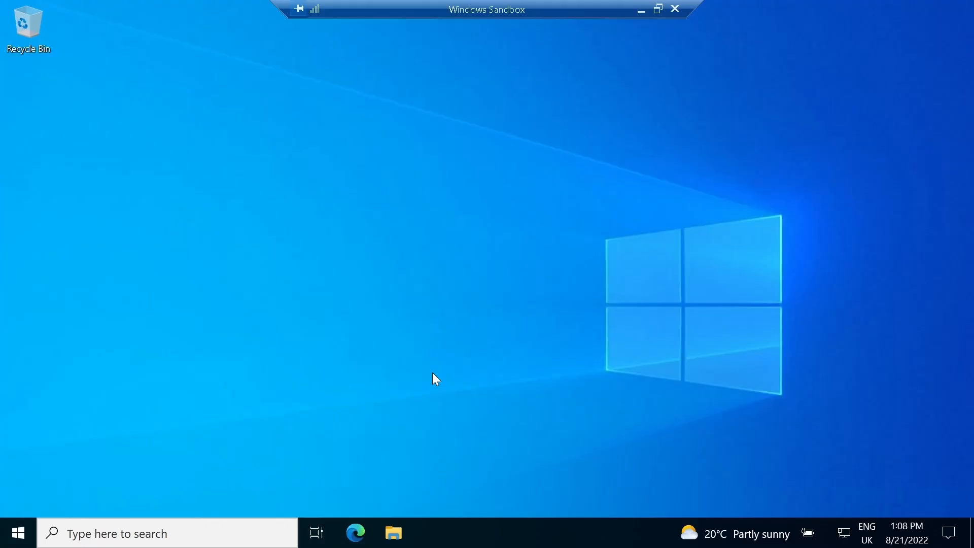
pyautogui.moveTo(363, 487)
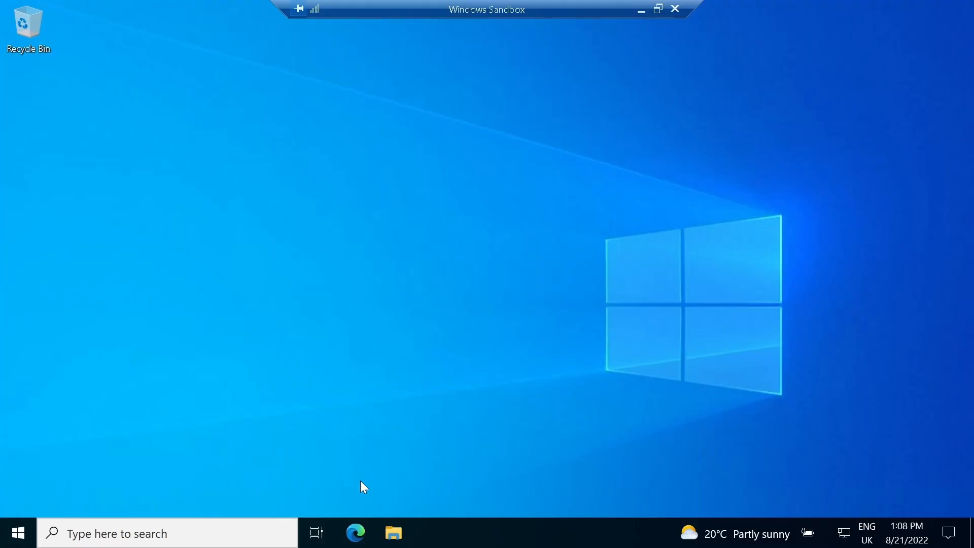
pyautogui.moveTo(361, 495)
pyautogui.write('googl')
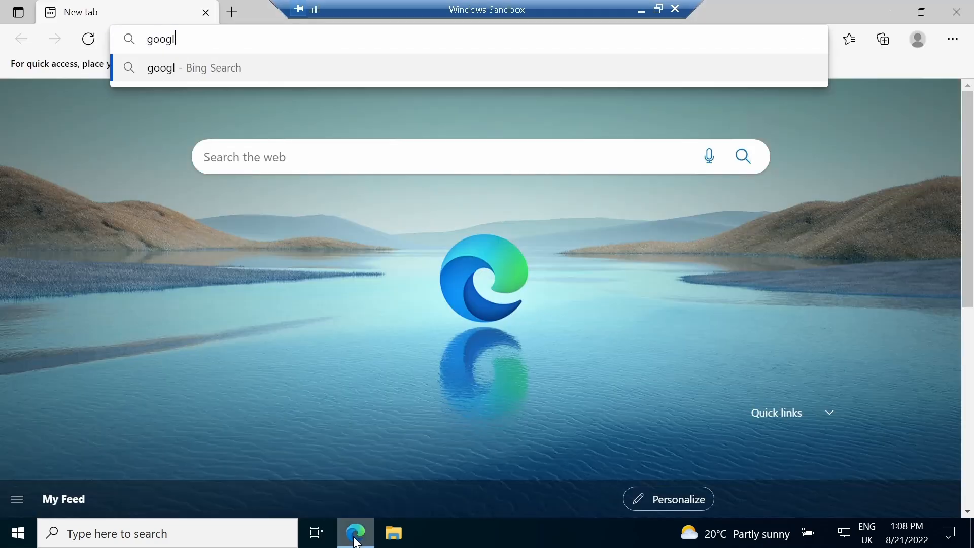
# Step: Search Google for 'download pycharm community edition' and open the JetBrains download page
pyautogui.press('Enter')
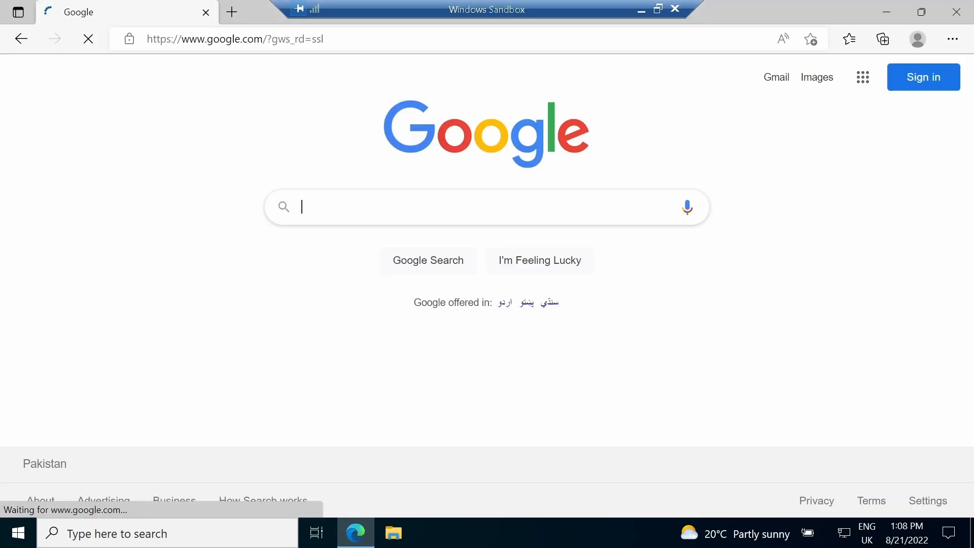
pyautogui.write('doqw')
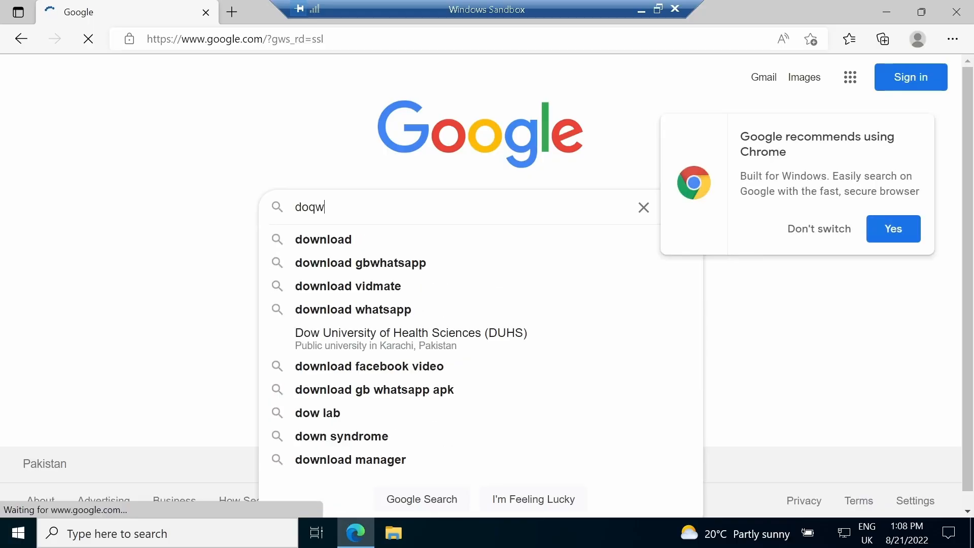
pyautogui.write('download pycharm community edition')
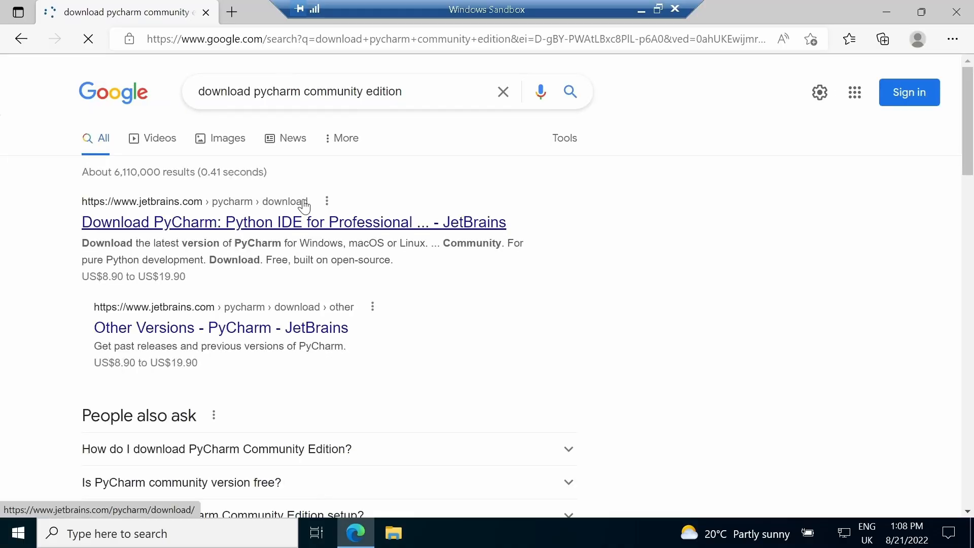
pyautogui.click(283, 222)
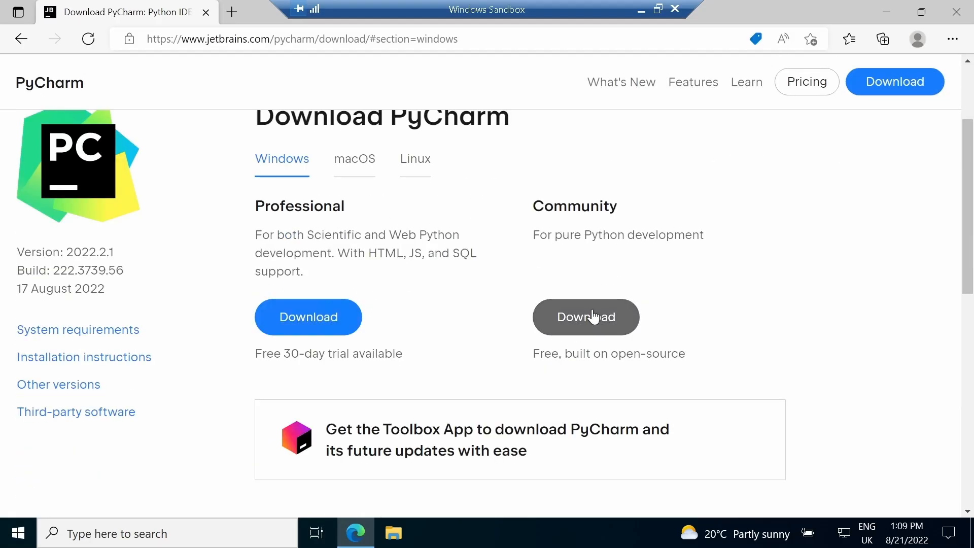
# Step: Download the Community edition installer pycharm-community-2022.2.1.exe and launch it
pyautogui.click(586, 317)
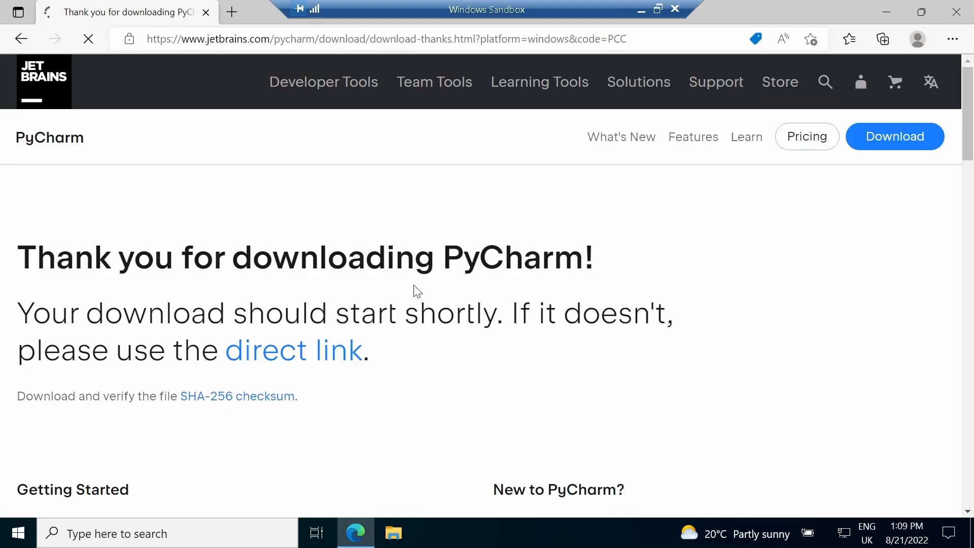
pyautogui.click(883, 38)
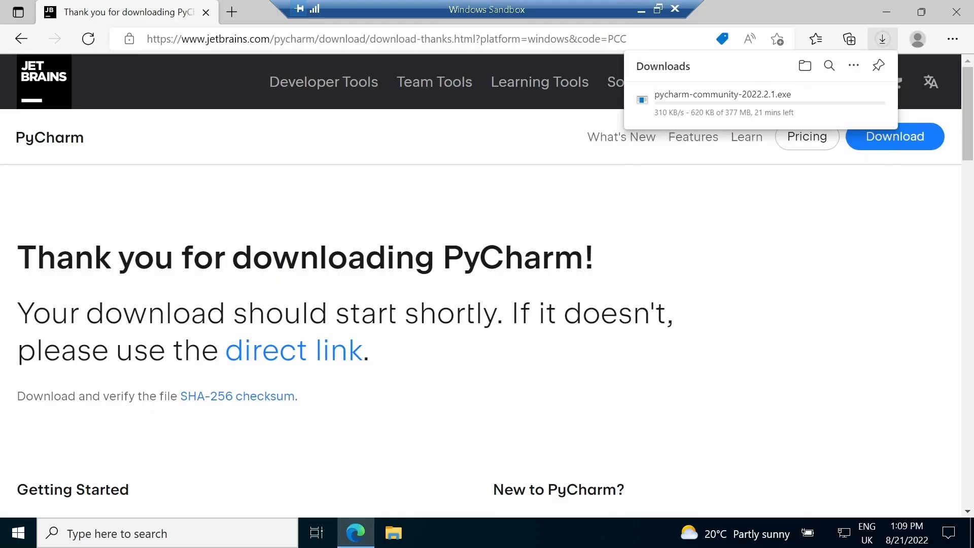
pyautogui.moveTo(713, 203)
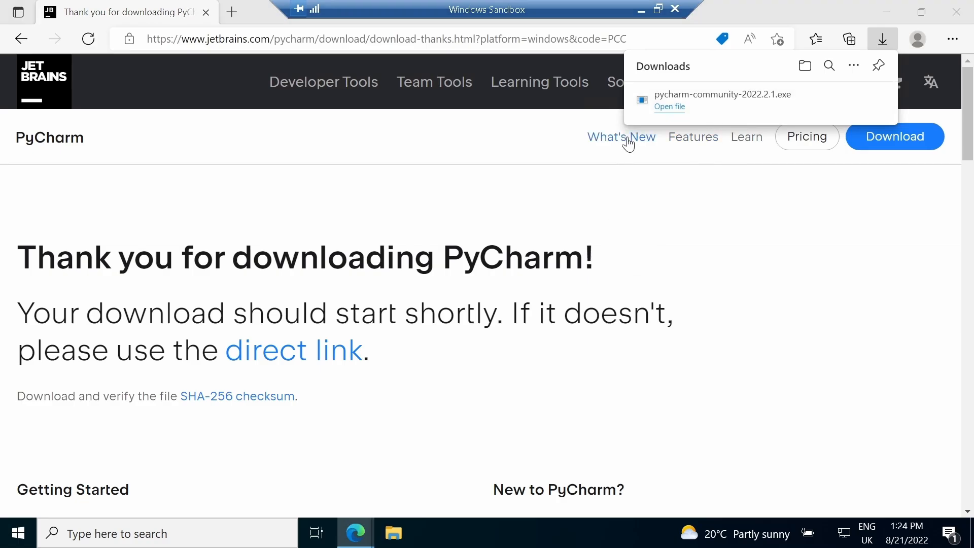
pyautogui.click(670, 106)
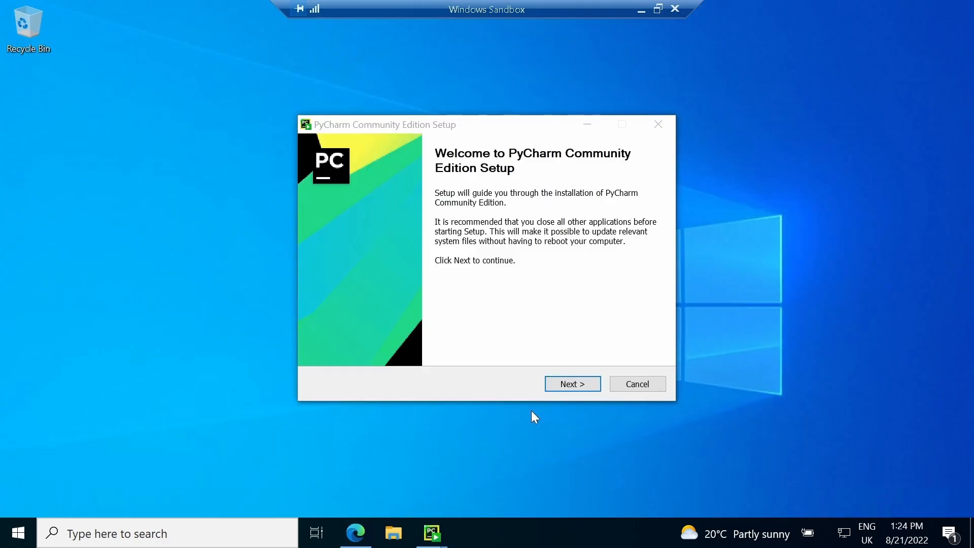
# Step: Install PyCharm Community with the default folder, options and Start Menu folder, then finish setup
pyautogui.click(573, 383)
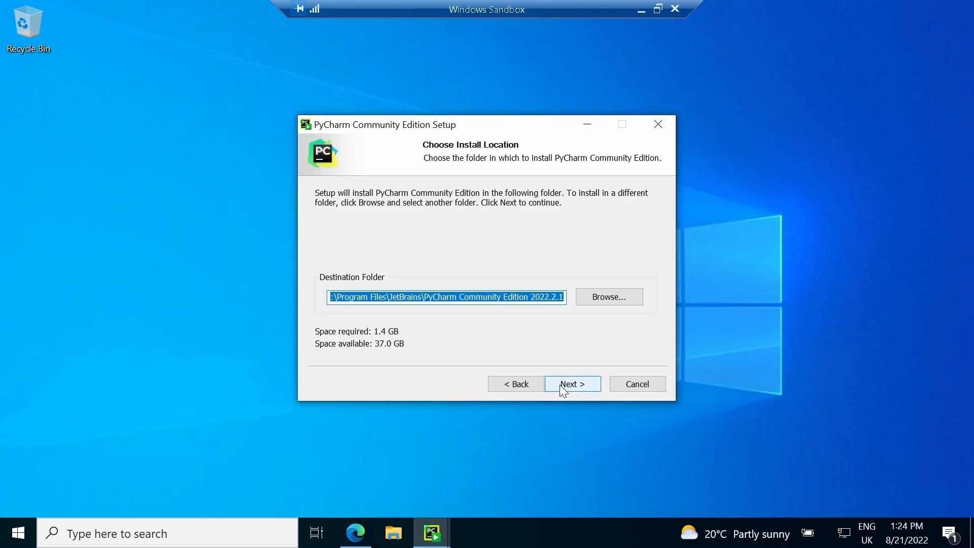
pyautogui.click(572, 384)
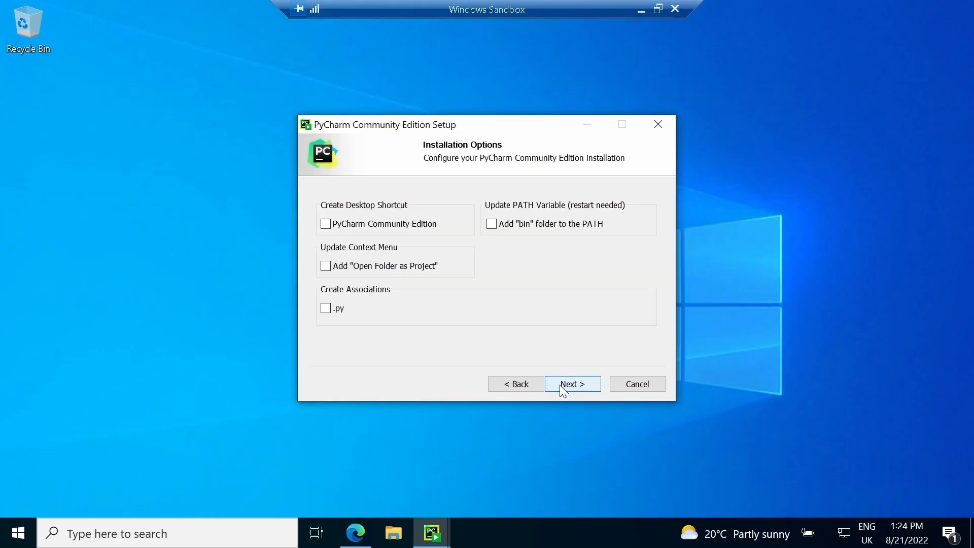
pyautogui.click(572, 383)
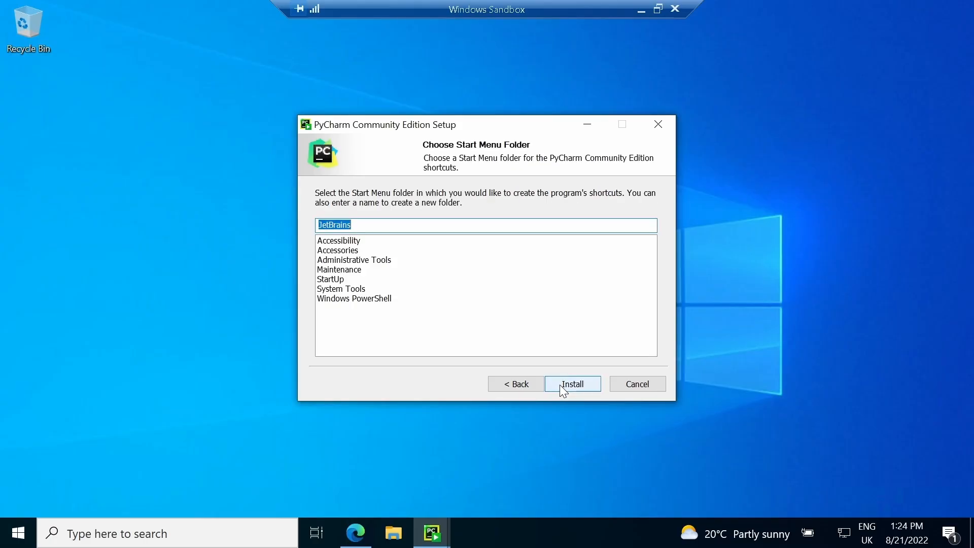
pyautogui.click(572, 383)
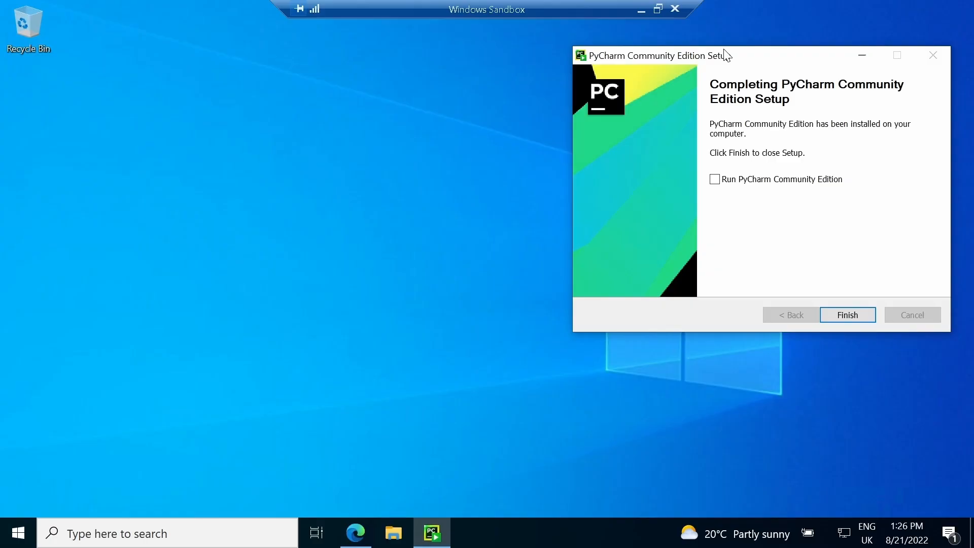
pyautogui.click(848, 314)
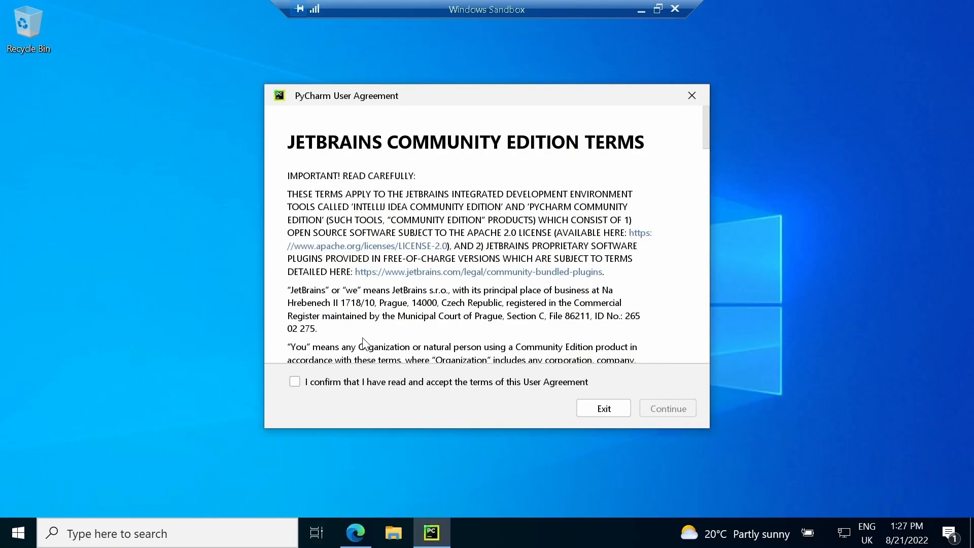
# Step: Accept the user agreement, decline usage statistics, and start a new project
pyautogui.click(294, 382)
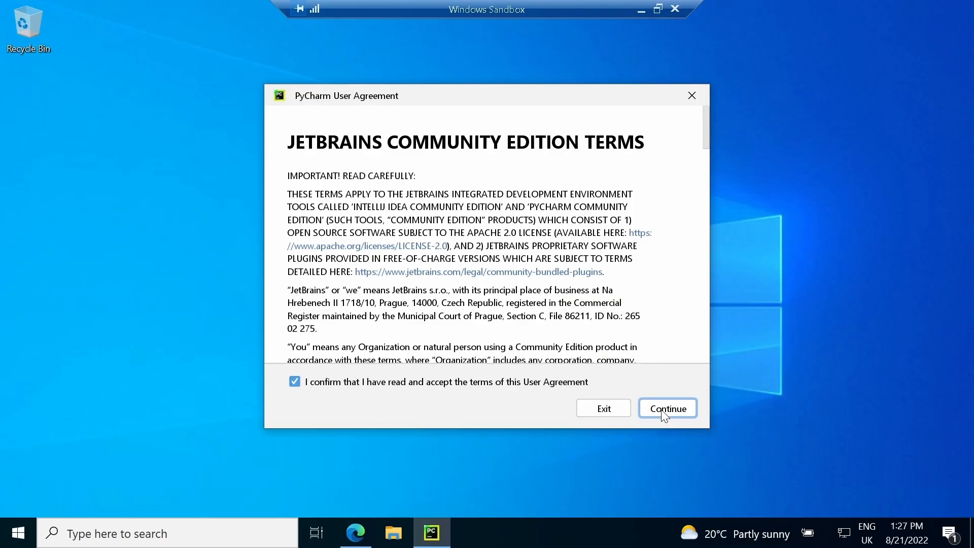
pyautogui.click(668, 408)
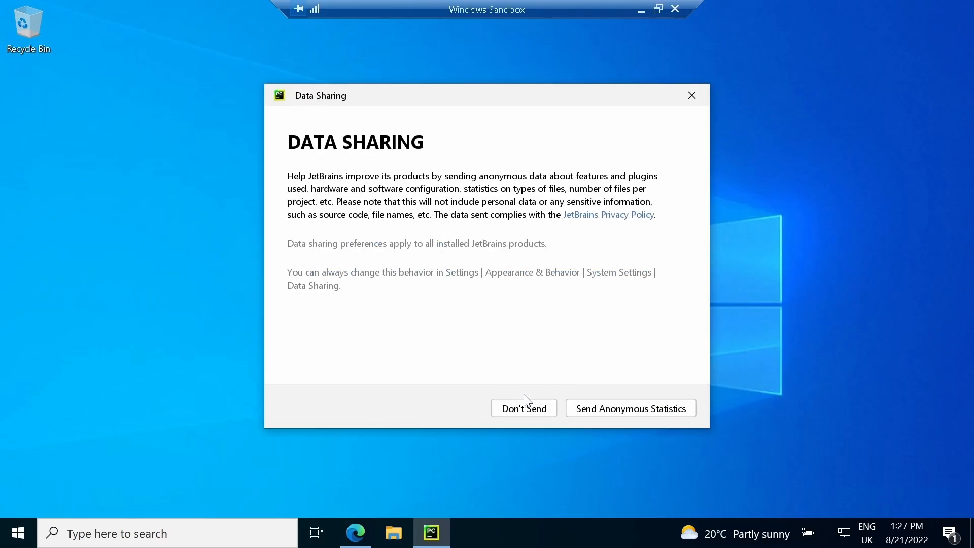
pyautogui.click(524, 408)
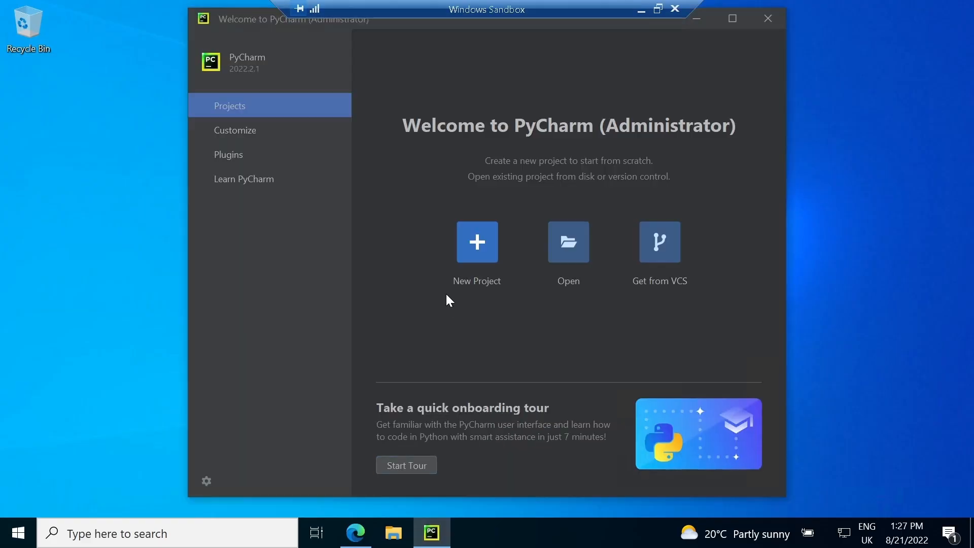
pyautogui.moveTo(492, 147)
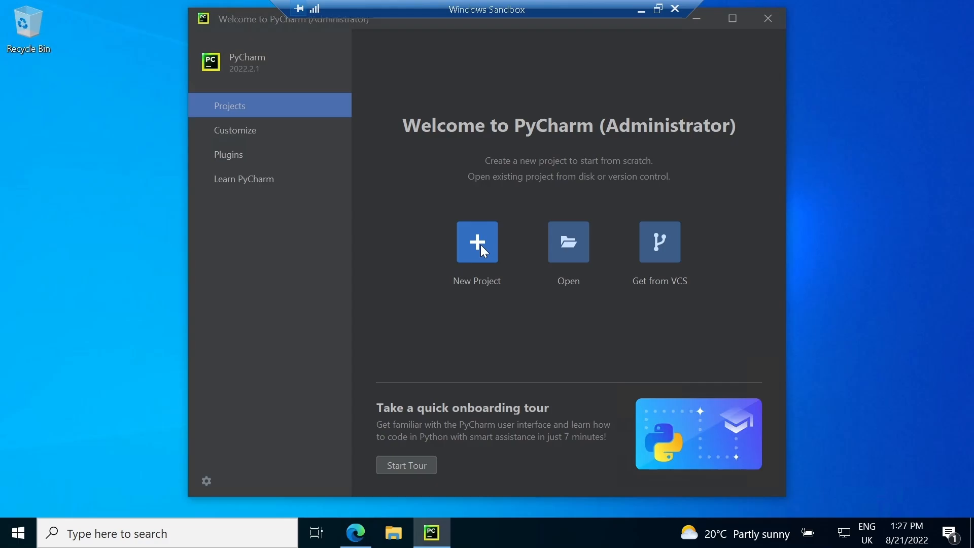
pyautogui.click(477, 242)
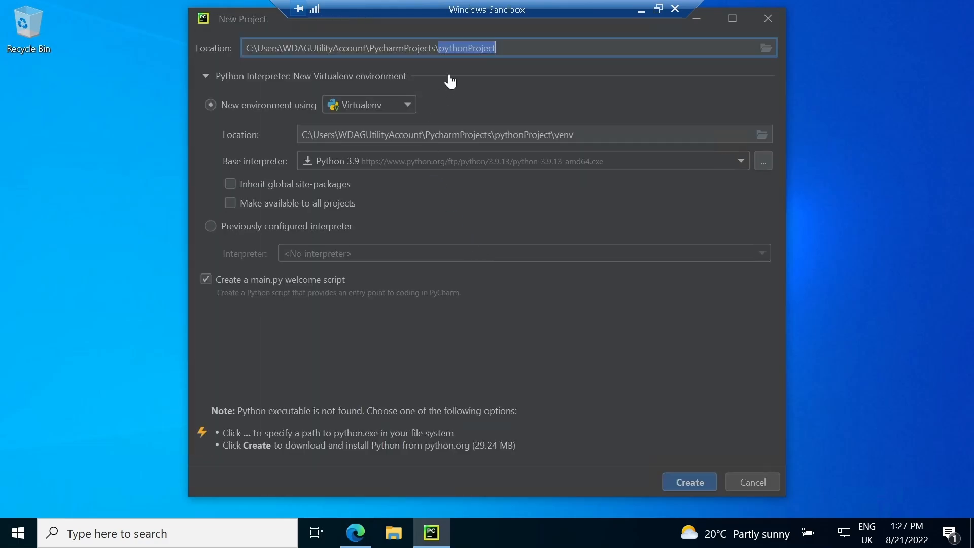
pyautogui.moveTo(459, 81)
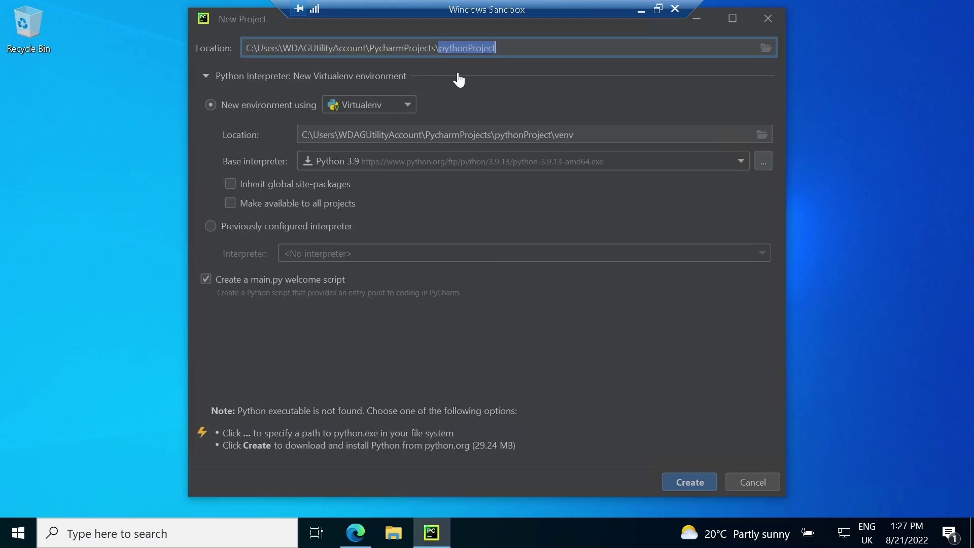
pyautogui.moveTo(413, 92)
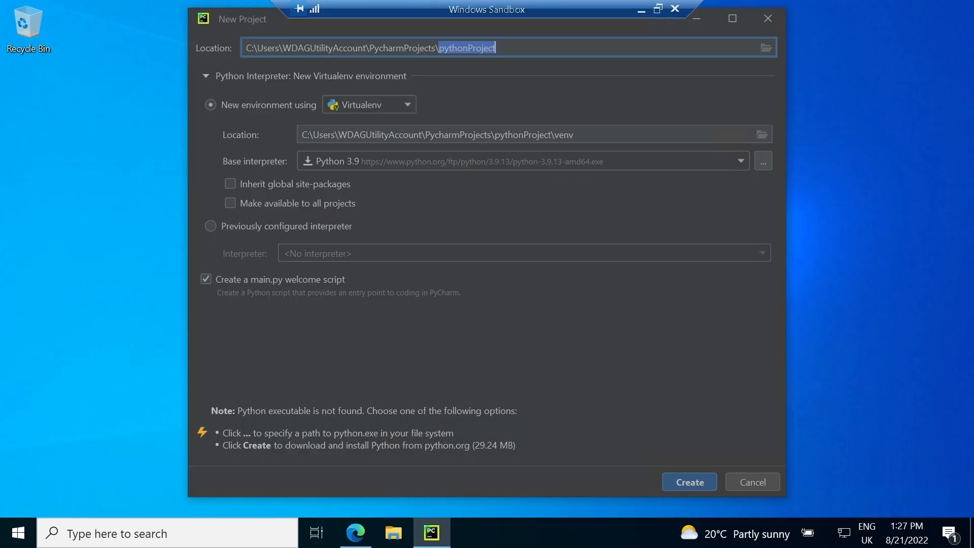
pyautogui.moveTo(284, 67)
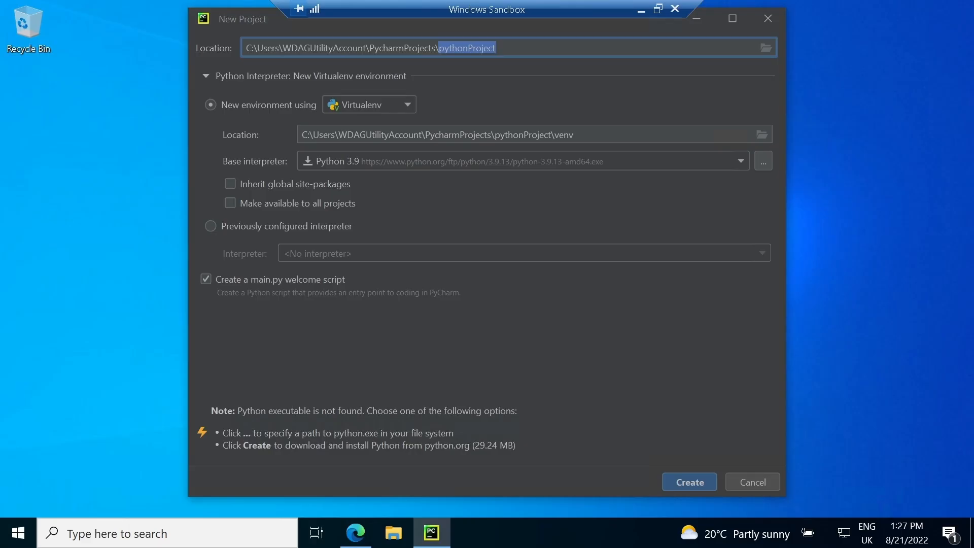
pyautogui.moveTo(290, 81)
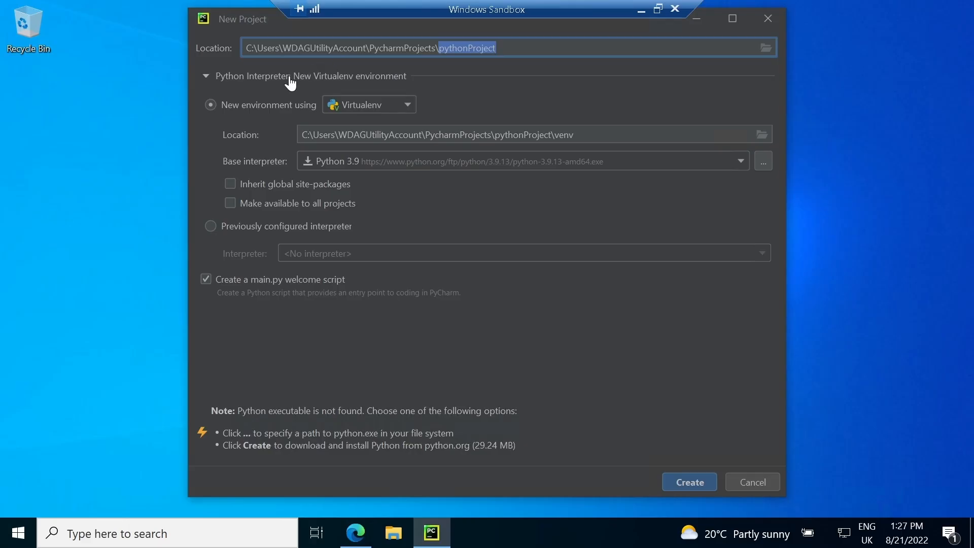
pyautogui.moveTo(273, 93)
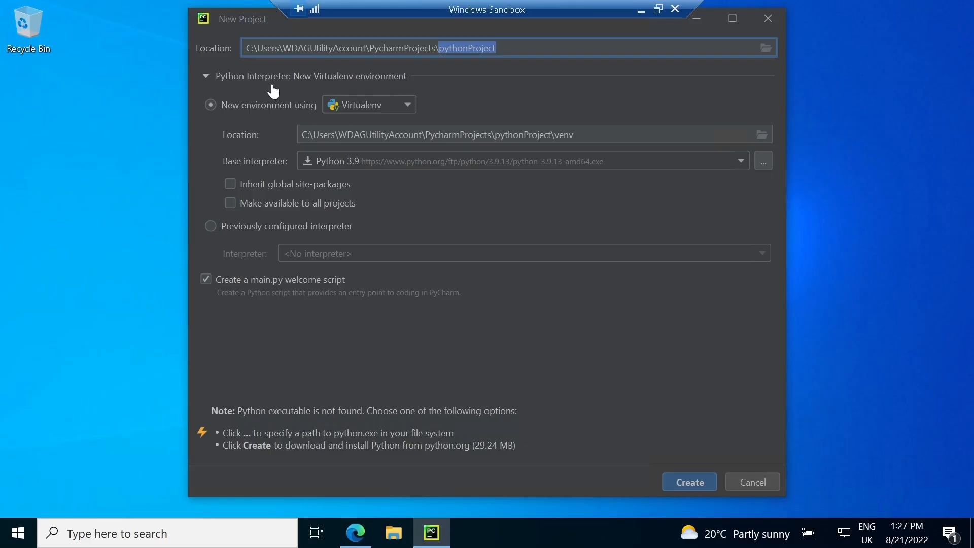
pyautogui.moveTo(414, 107)
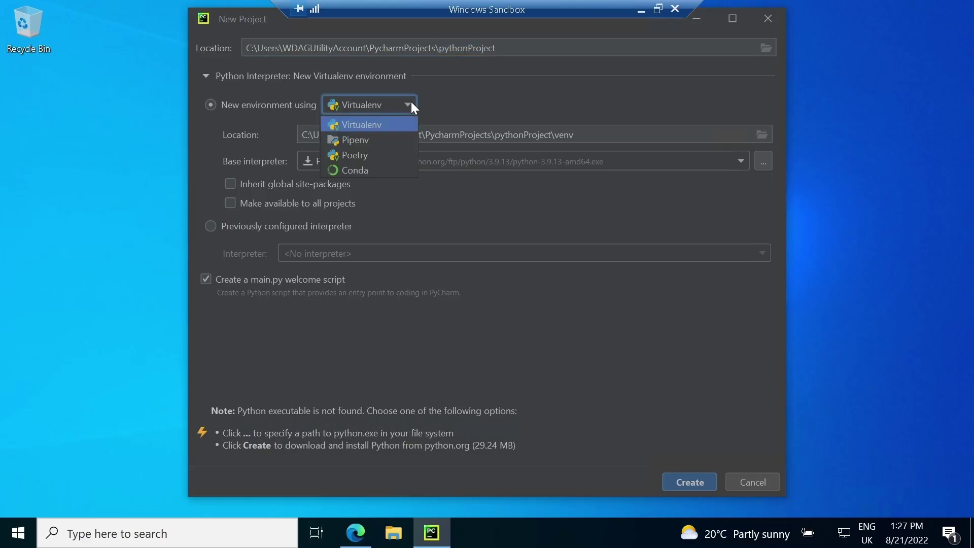
pyautogui.moveTo(377, 158)
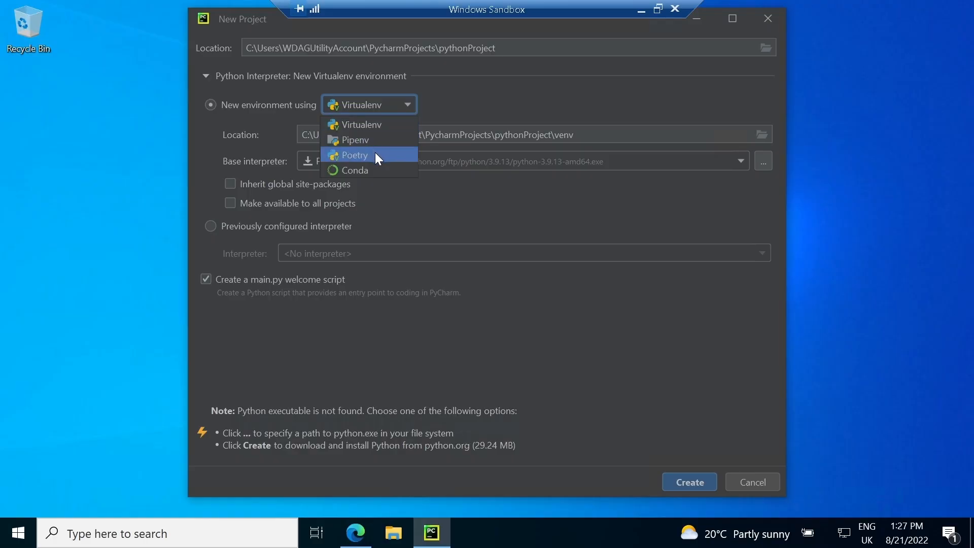
pyautogui.moveTo(378, 176)
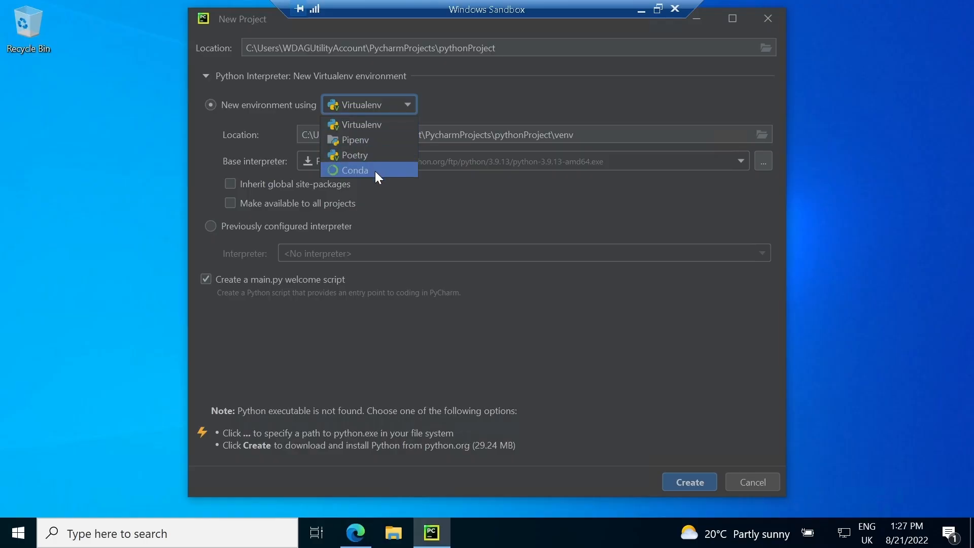
pyautogui.moveTo(375, 135)
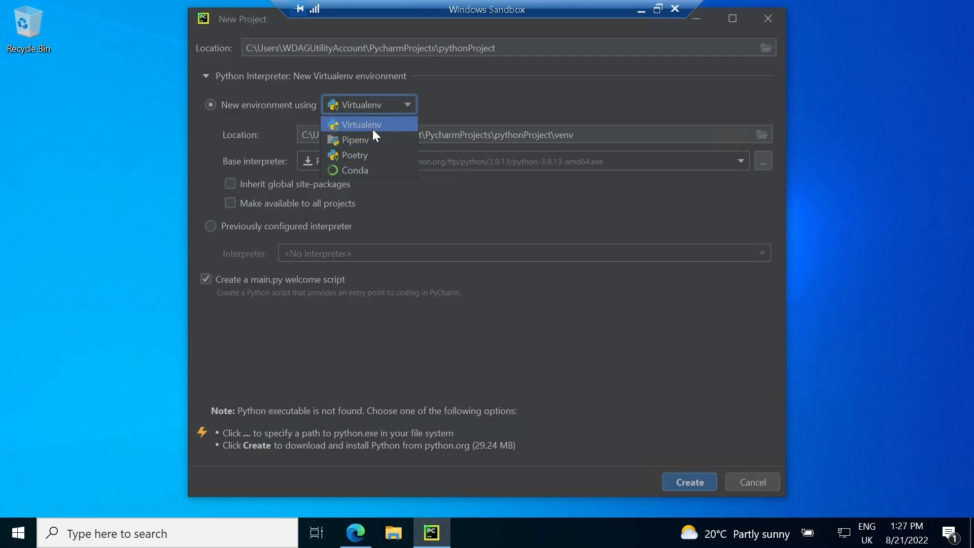
pyautogui.click(358, 125)
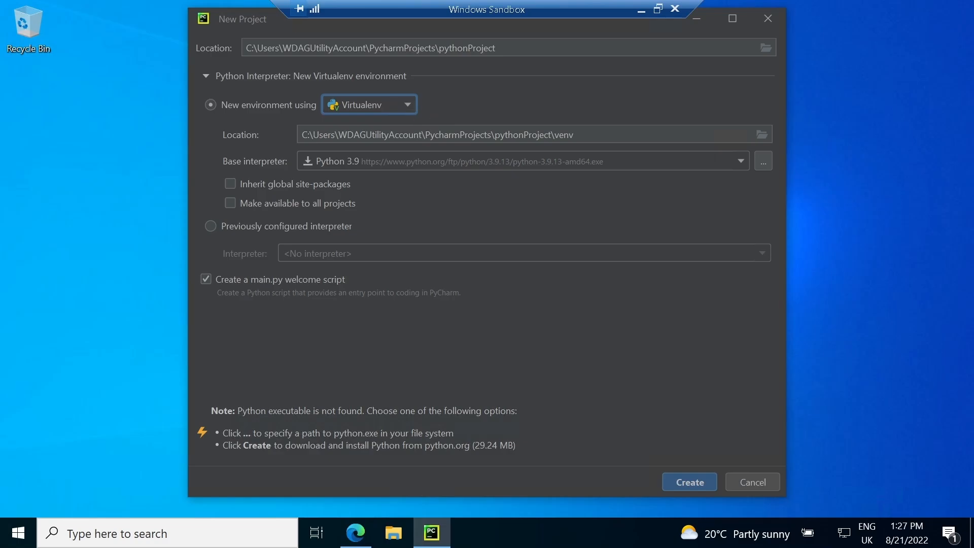
# Step: Create pythonProject with a new Virtualenv on base Python 3.9 and a main.py script
pyautogui.click(496, 47)
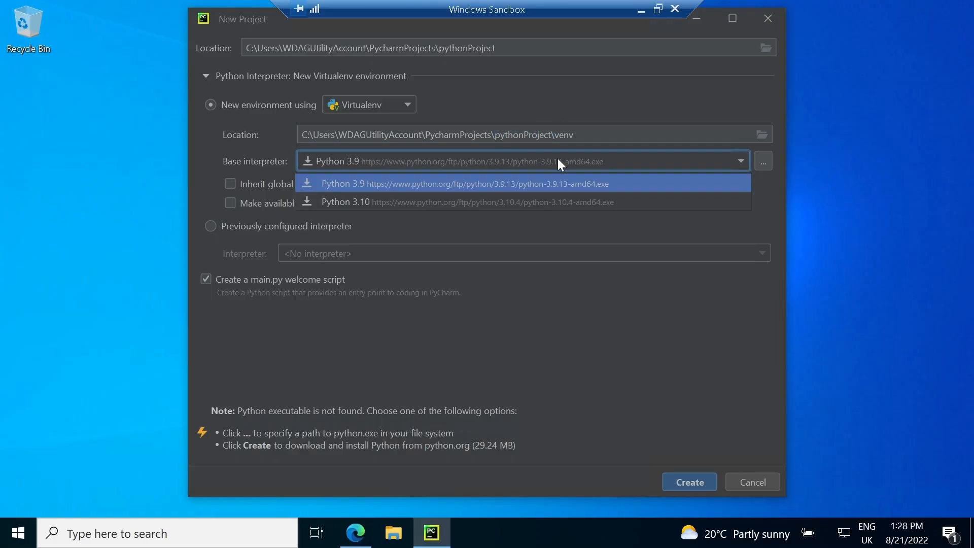
pyautogui.click(464, 184)
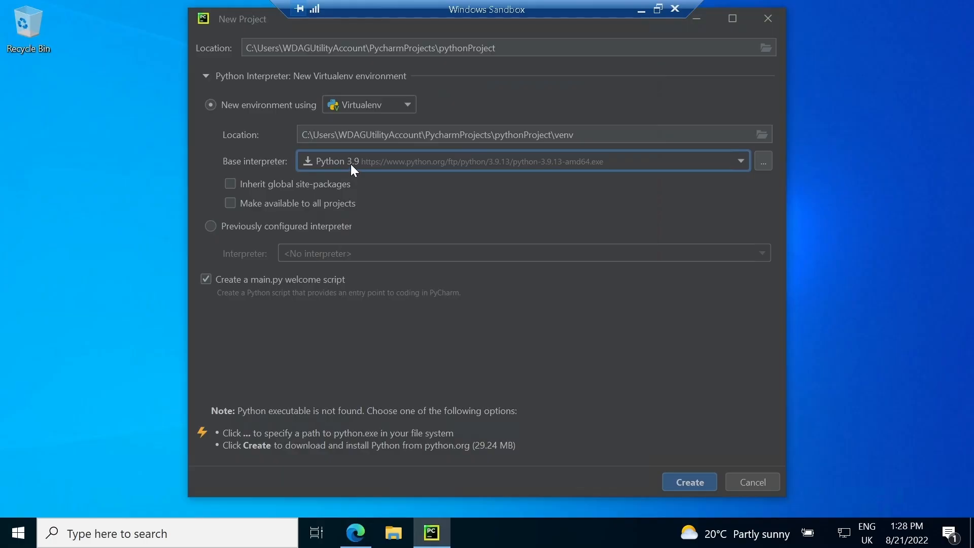
pyautogui.moveTo(319, 174)
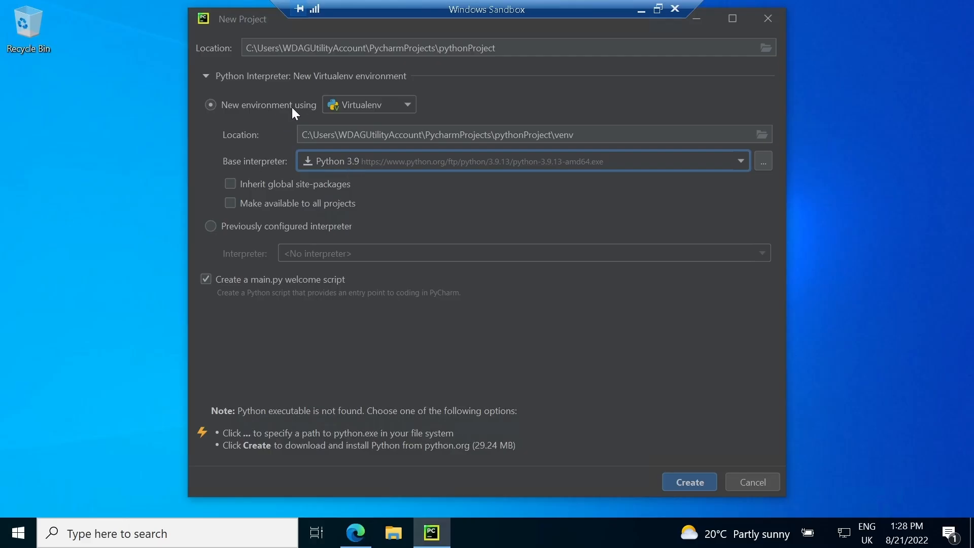
pyautogui.click(210, 225)
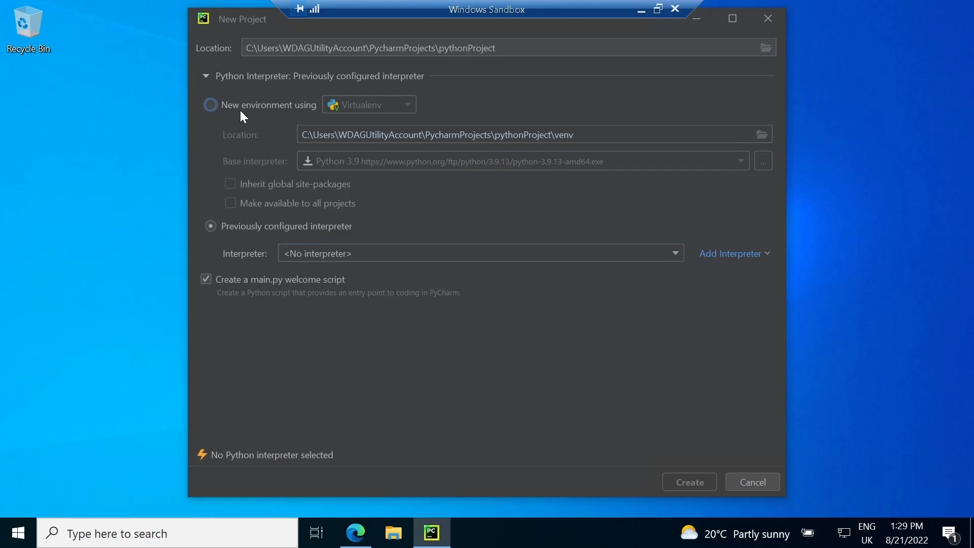
pyautogui.click(368, 104)
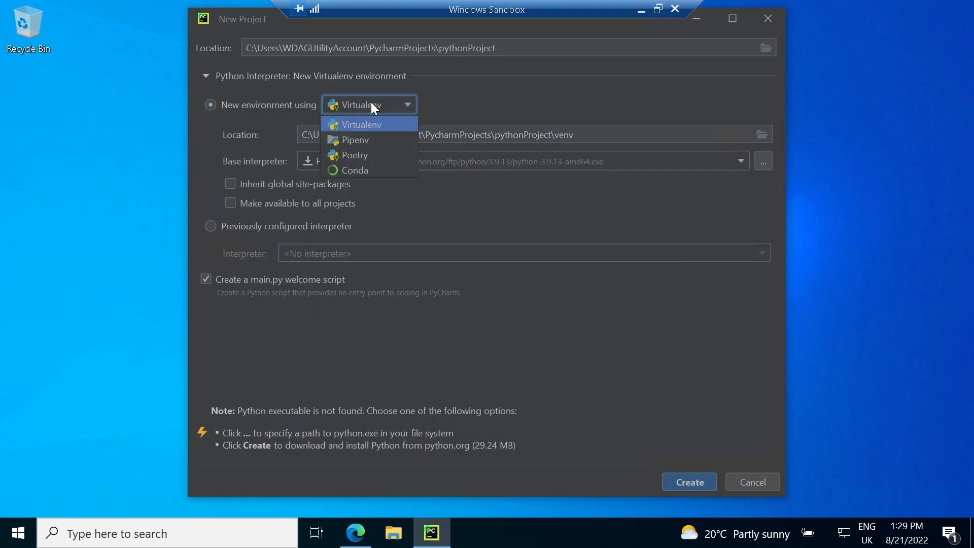
pyautogui.click(359, 123)
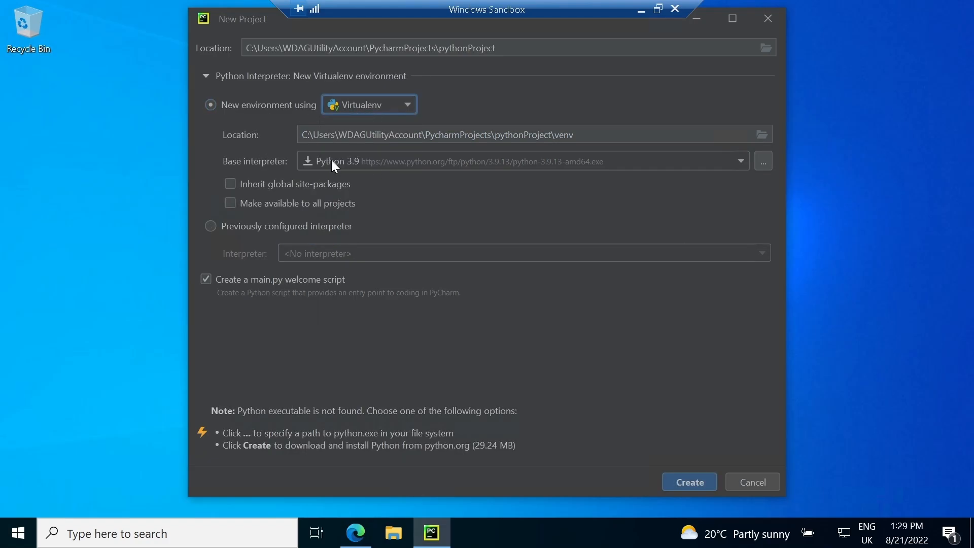
pyautogui.click(740, 160)
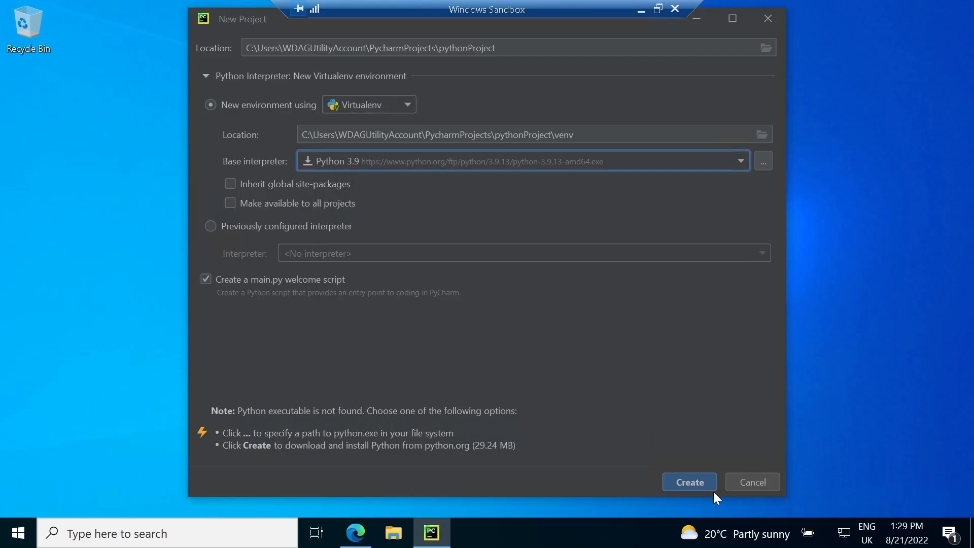
pyautogui.click(690, 482)
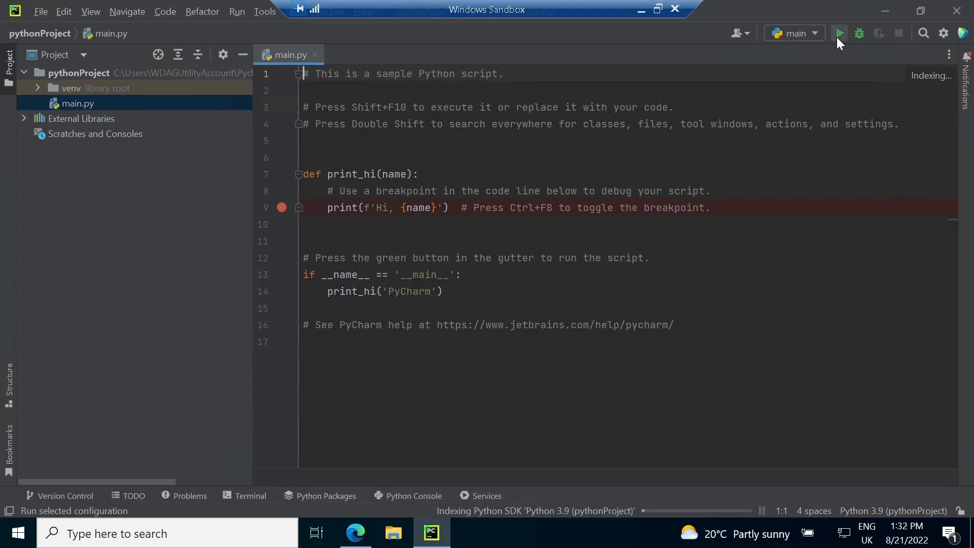
# Step: Run main.py and view the 'Hi, PyCharm' output with exit code 0
pyautogui.click(839, 33)
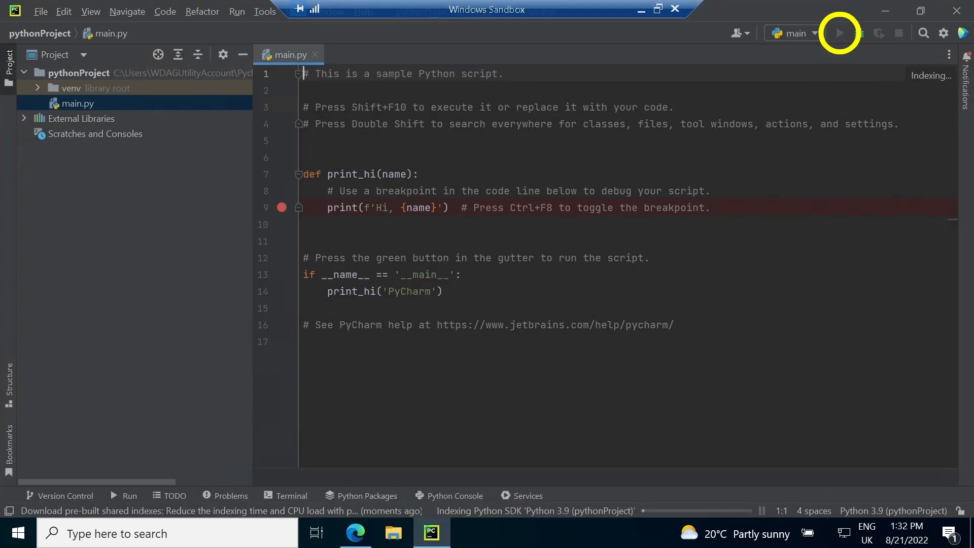
pyautogui.click(839, 33)
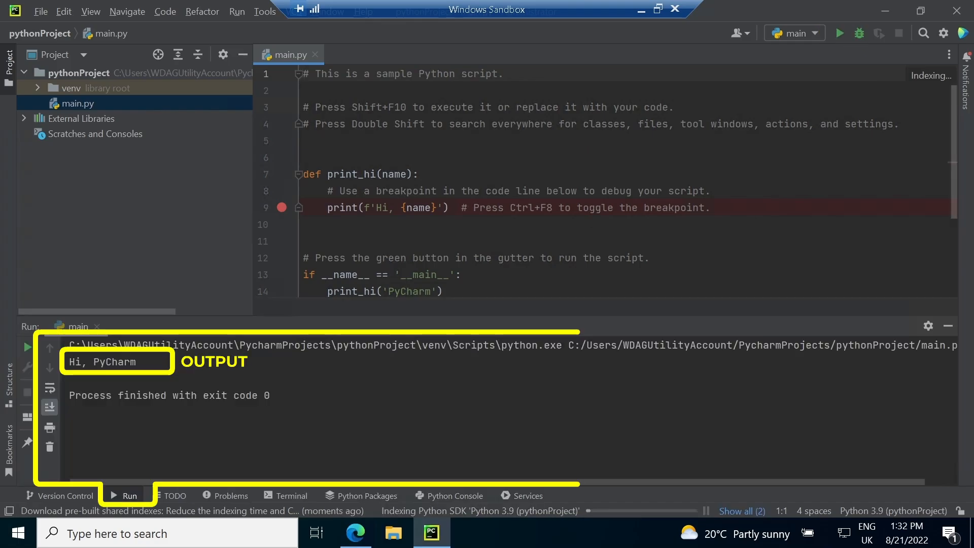